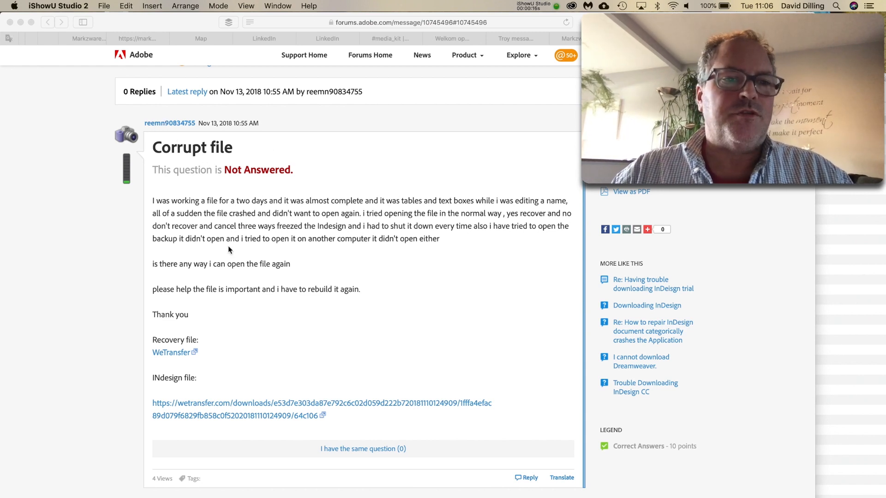
mouse_move(272, 222)
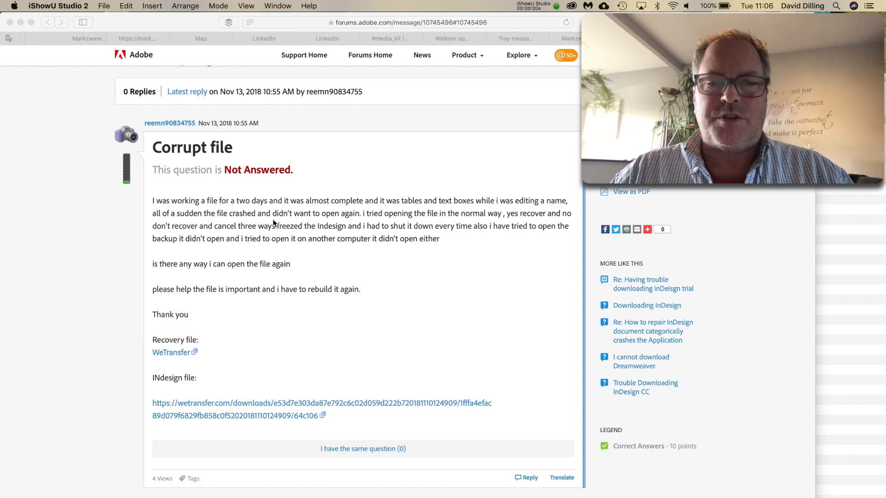
mouse_move(232, 216)
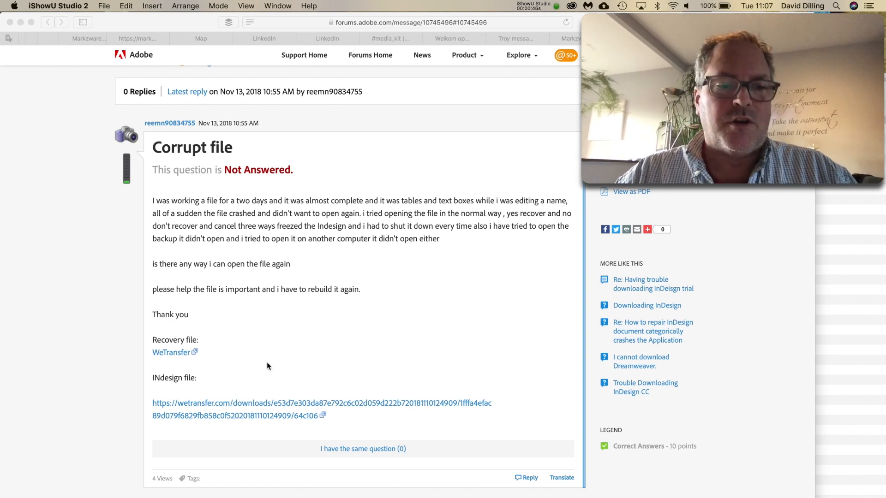
mouse_move(270, 405)
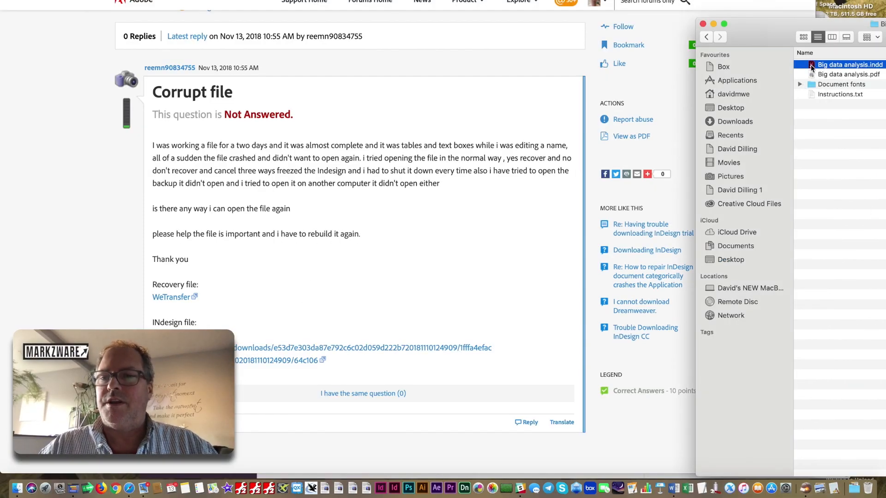
Open Big data analysis.indd in InDesign, leaving its six modified links un-updated.
drag(849, 64, 548, 276)
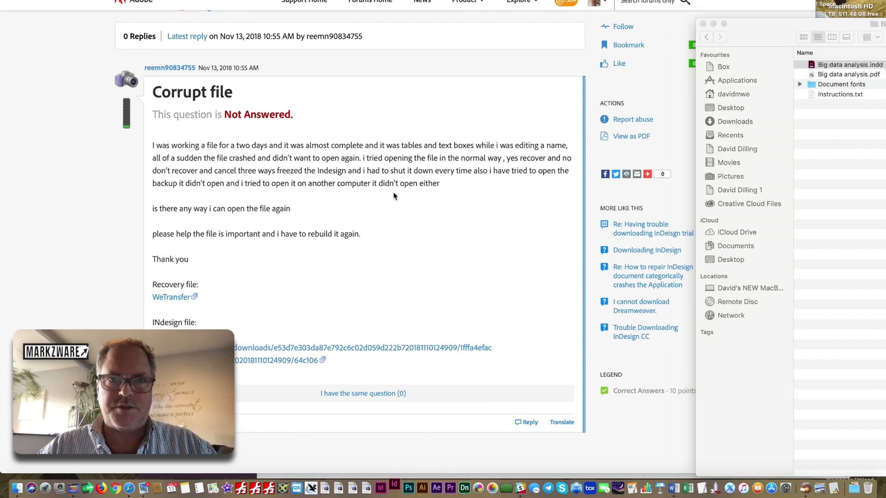
click(380, 488)
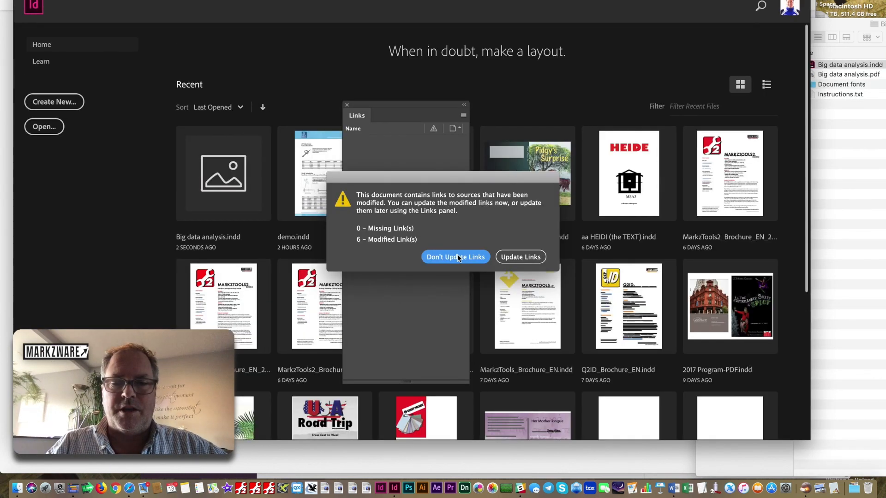
click(455, 257)
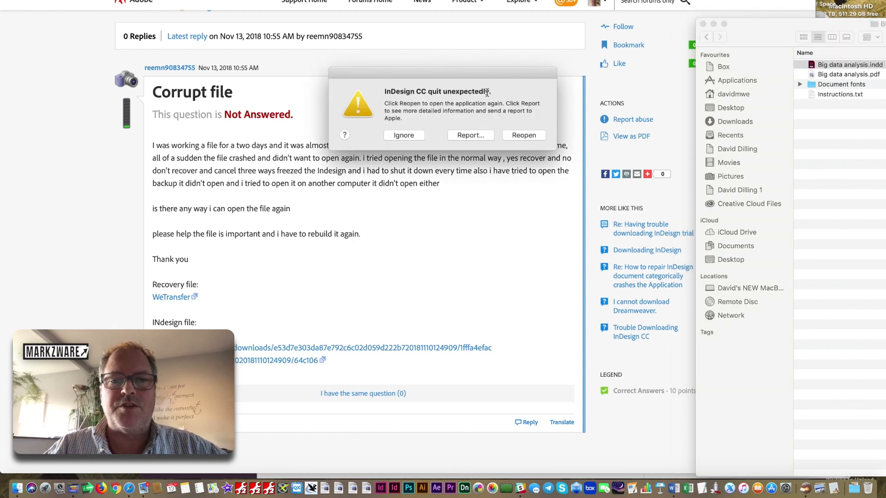
View the InDesign crash report, then close it without sending.
click(403, 135)
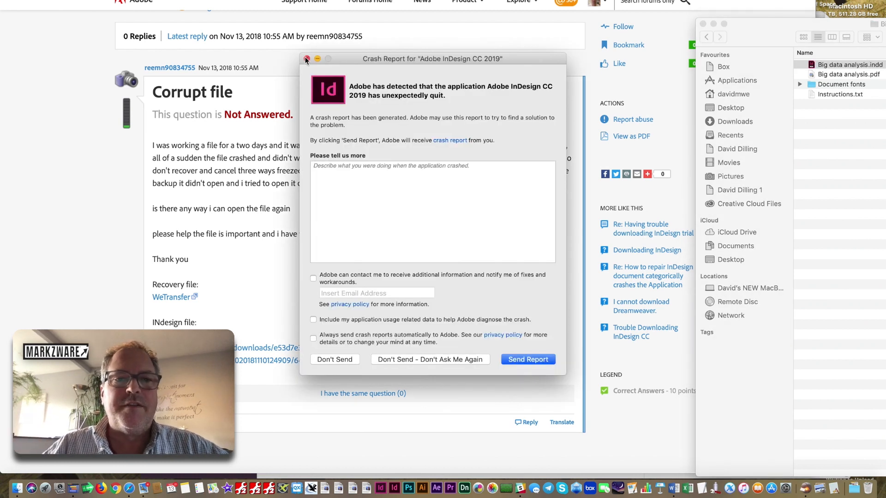
click(306, 60)
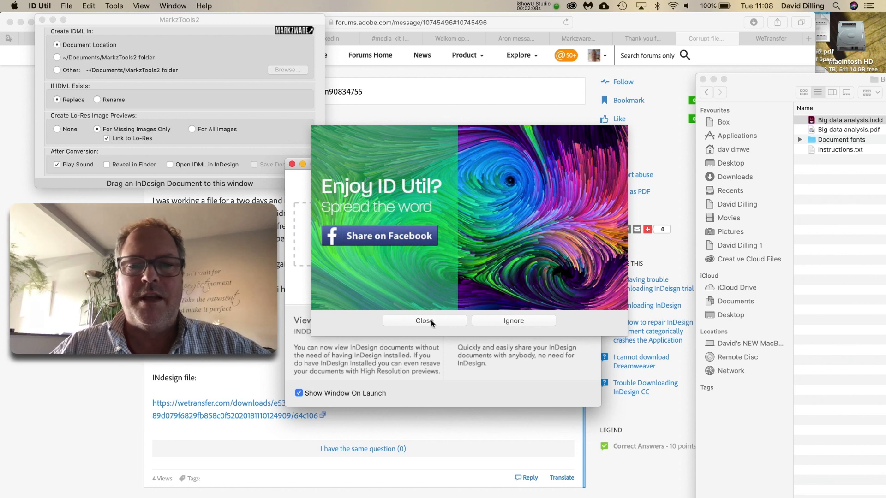
Dismiss the ID Util promo and resize the 64 page previews with the Zoom slider.
click(423, 321)
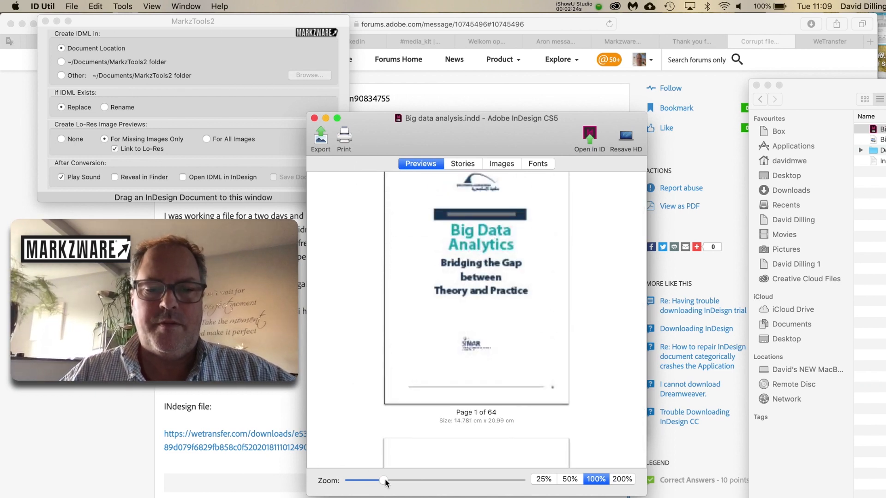
drag(387, 481, 370, 481)
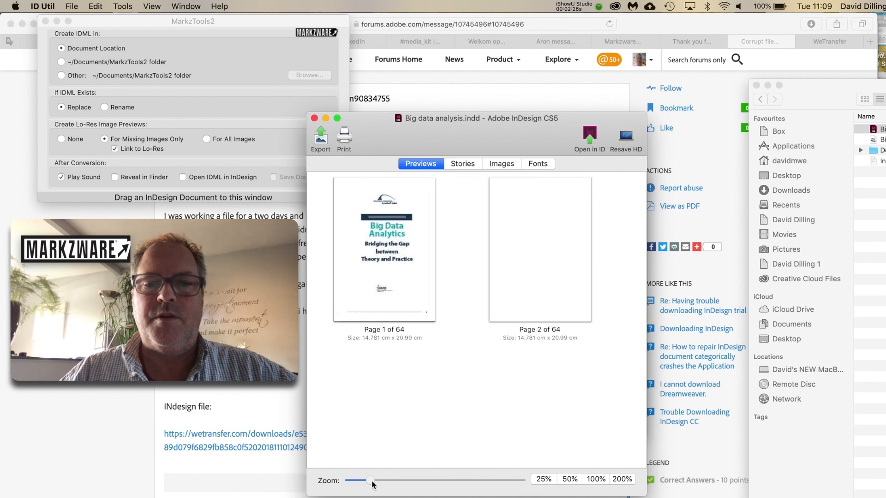
drag(372, 484, 362, 484)
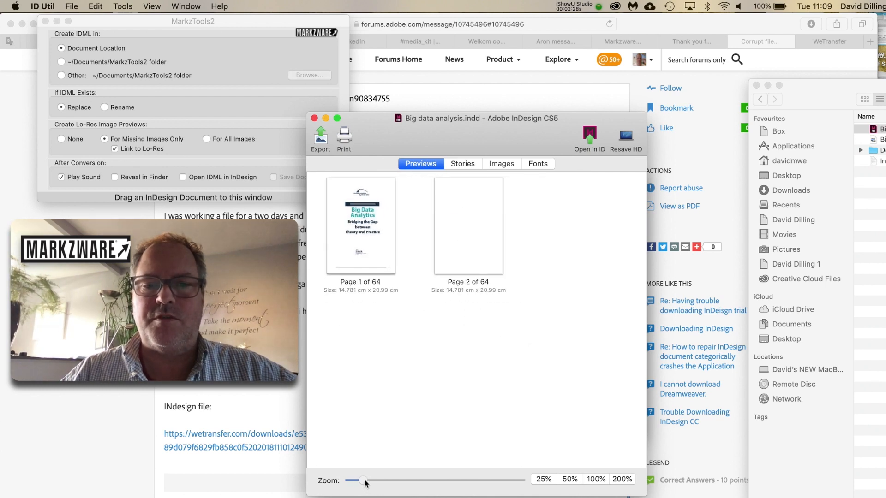
drag(362, 481, 368, 481)
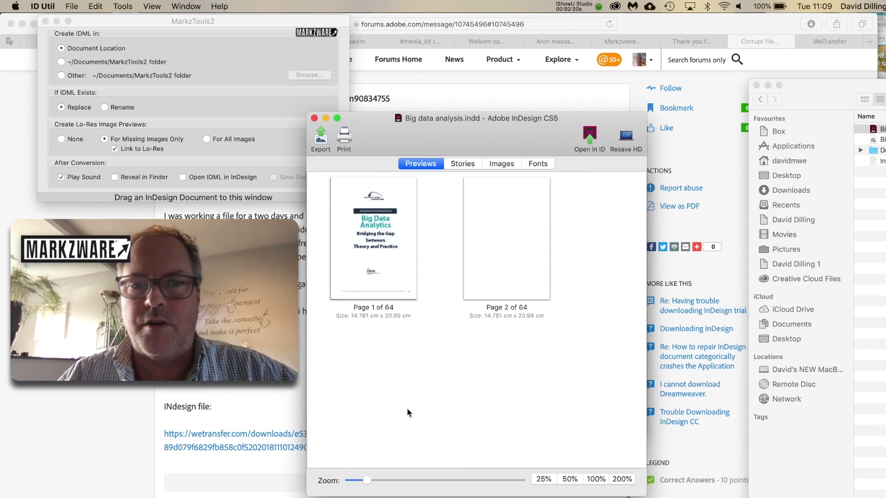
Browse the document's text stories, list its linked images, and export to IDML.
click(462, 164)
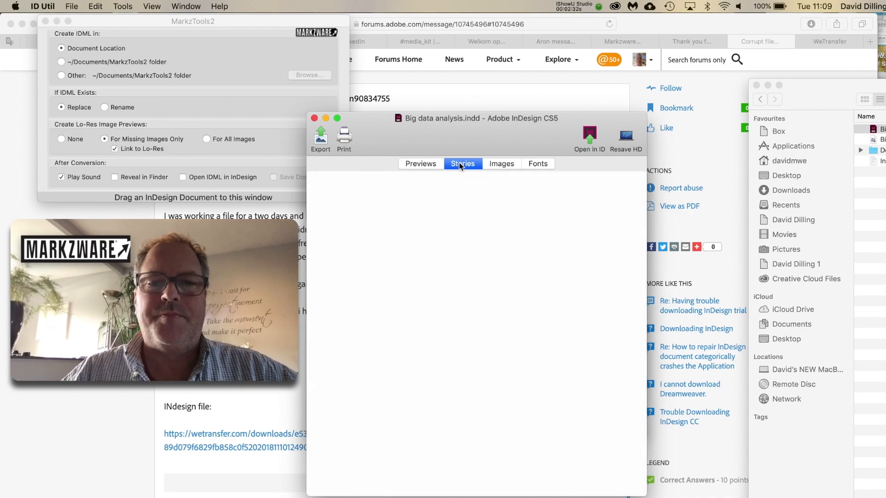
click(463, 164)
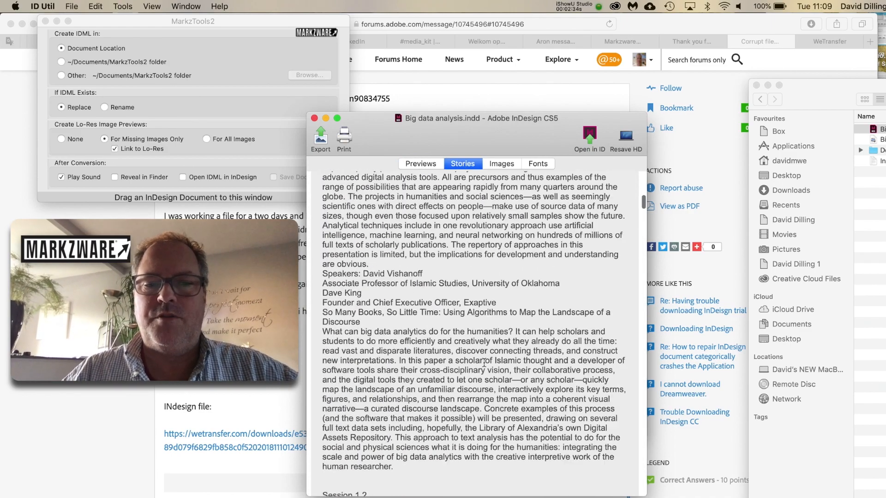
scroll(down, 3)
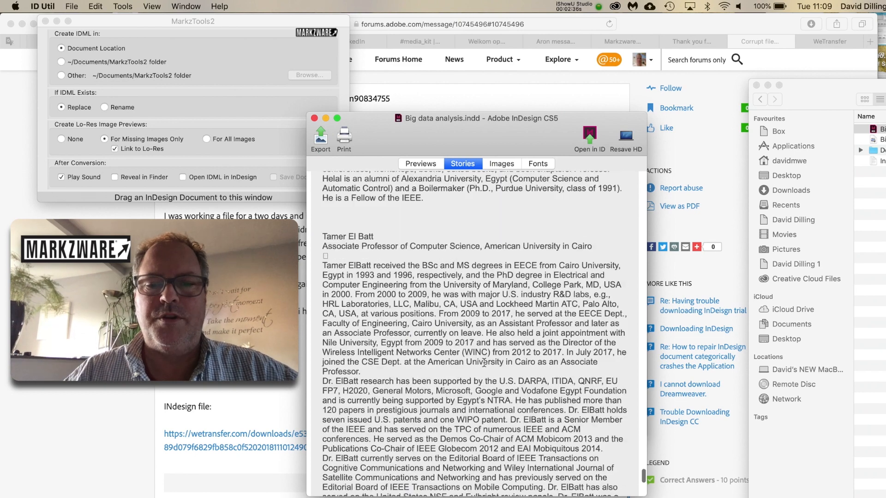
scroll(down, 3)
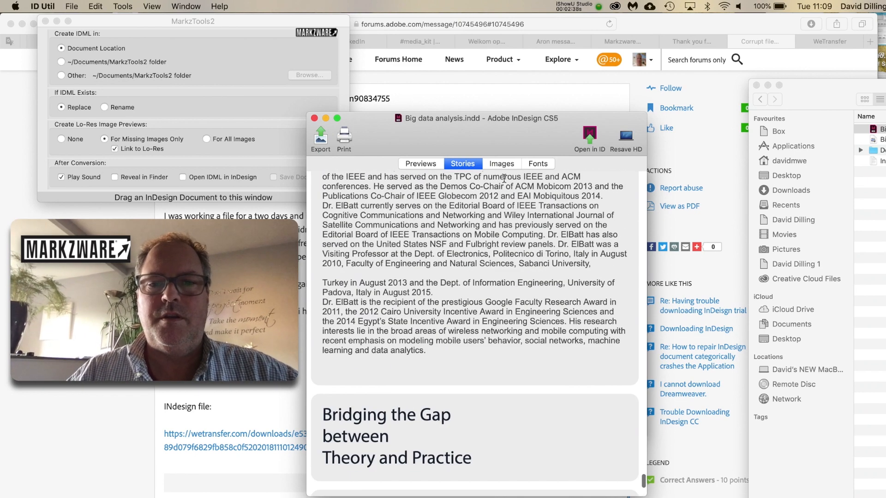
click(501, 164)
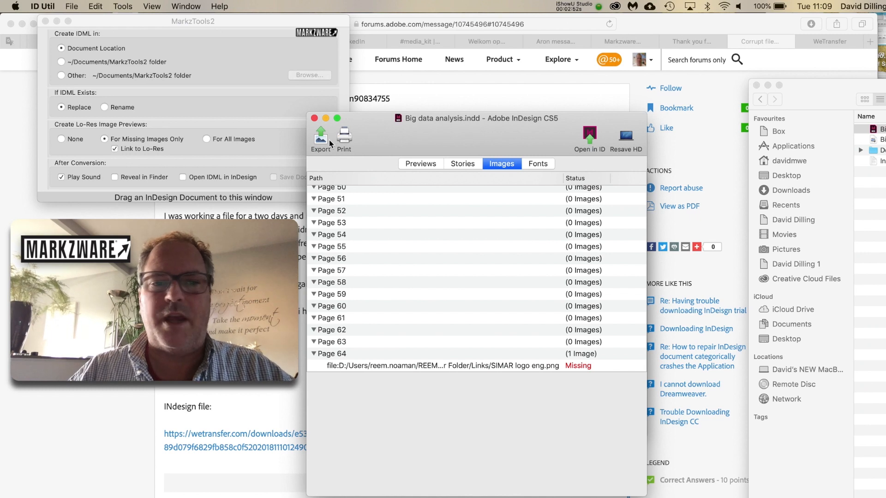
click(462, 164)
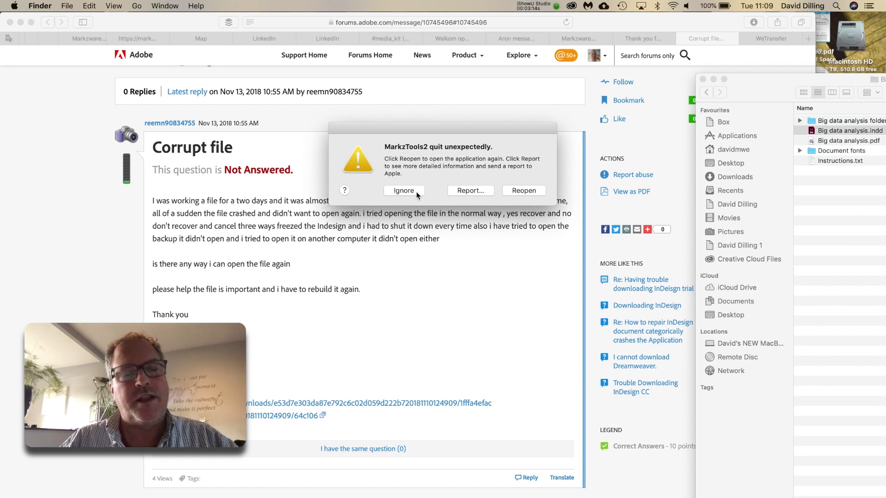
Dismiss the MarkzTools2 crash notice and drag the recovered Big data analysis.idml toward InDesign.
click(404, 191)
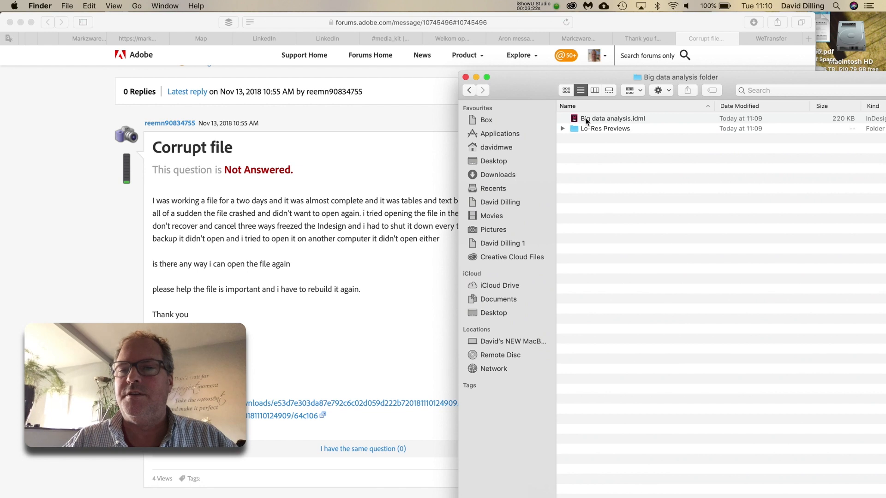
drag(614, 118, 526, 286)
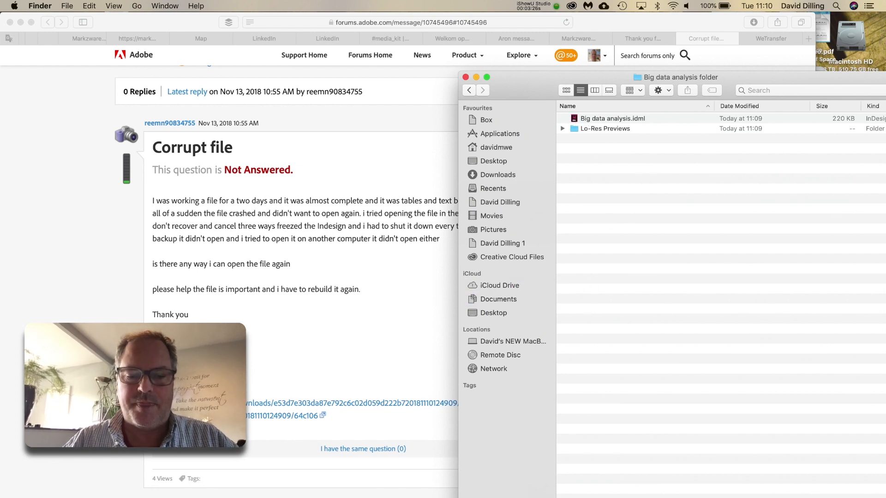
Open Big data analysis.idml from the Big data analysis folder in InDesign.
double_click(612, 118)
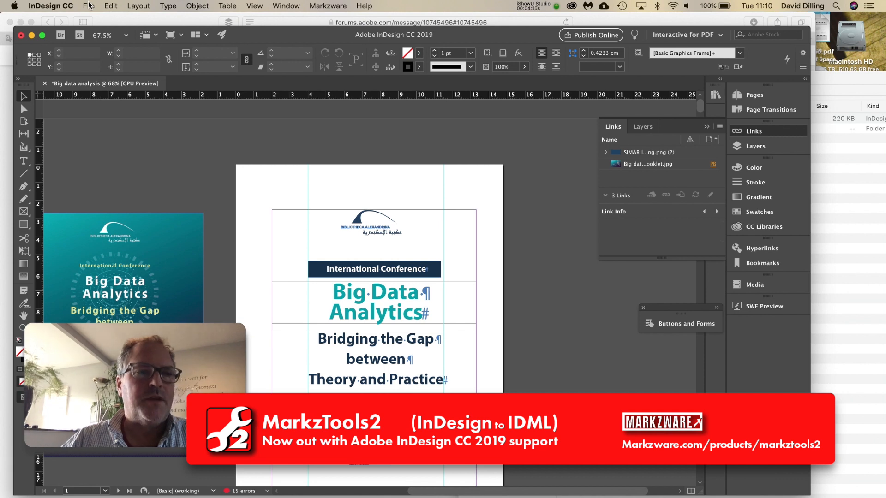
Save the recovered layout to Downloads as Big data analysis-FIX.indd.
click(89, 5)
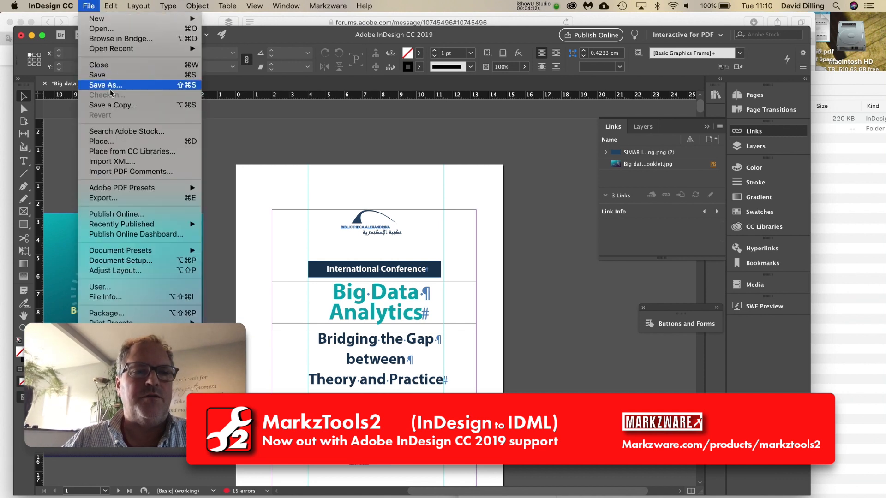
click(105, 85)
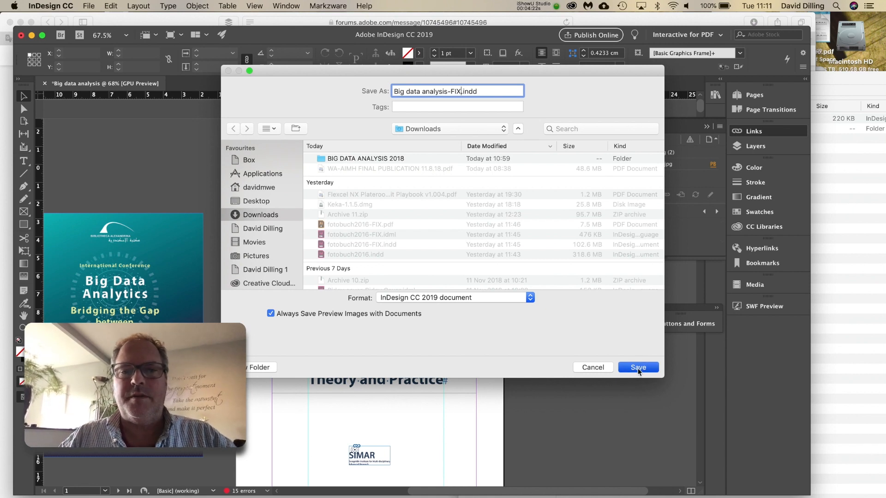
click(638, 367)
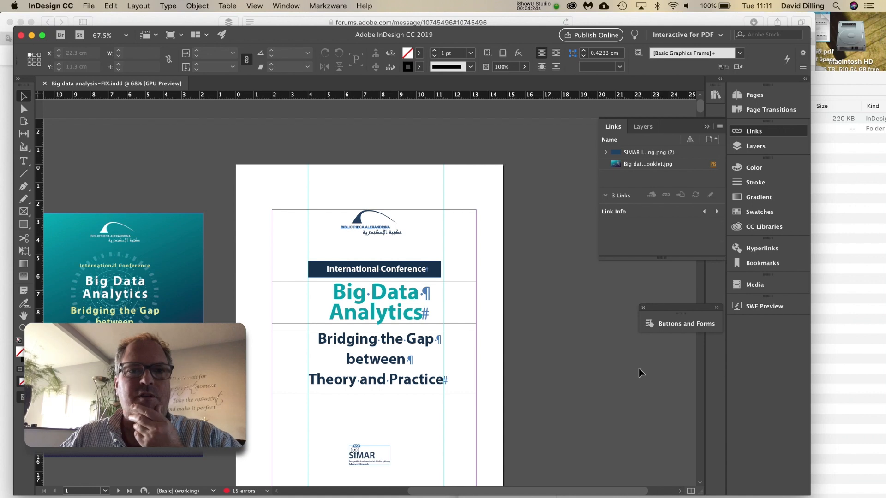
Export the FIX layout as Adobe PDF (Interactive), accepting the CMYK blend space warning.
click(88, 6)
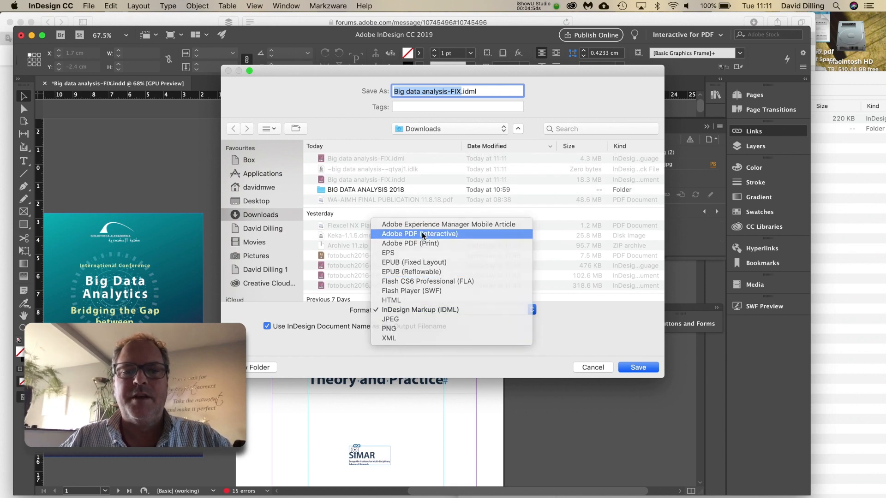
click(418, 234)
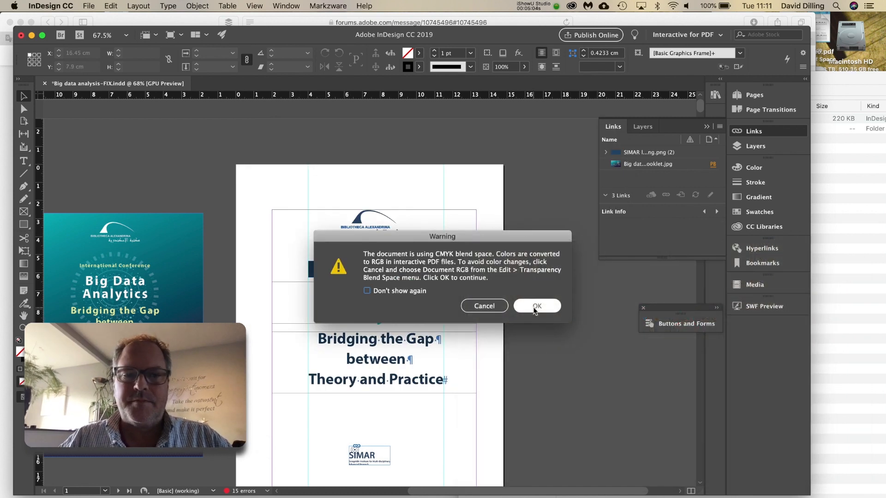
click(536, 306)
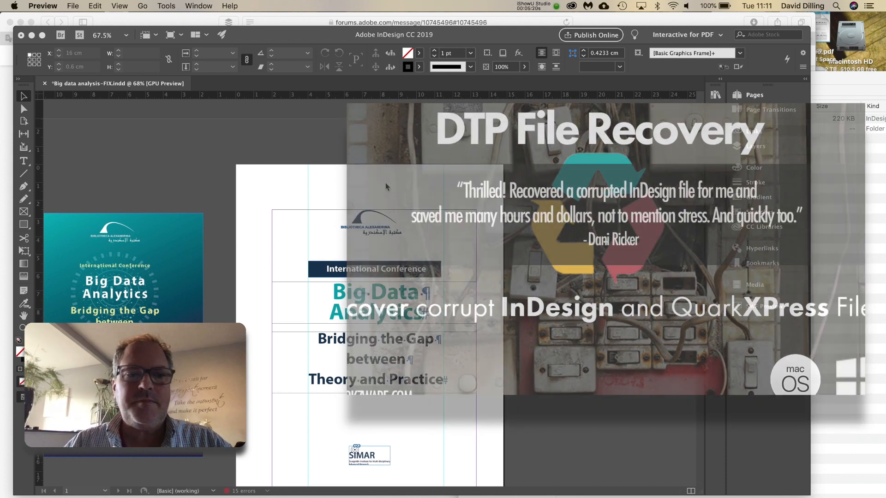
Leave the PDF preview and return to the Safari forum page.
click(22, 35)
text(mar)
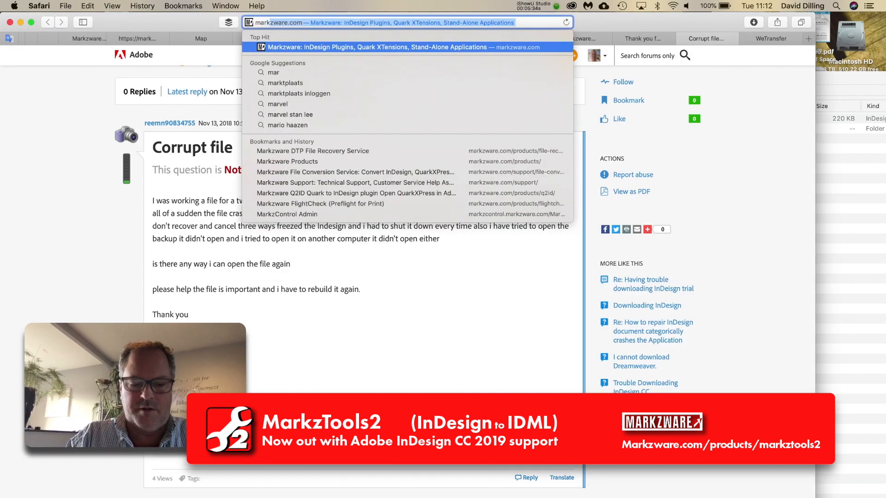
Visit the Markzware MarkzTools2 product page, then the ID Util for macOS page.
click(394, 47)
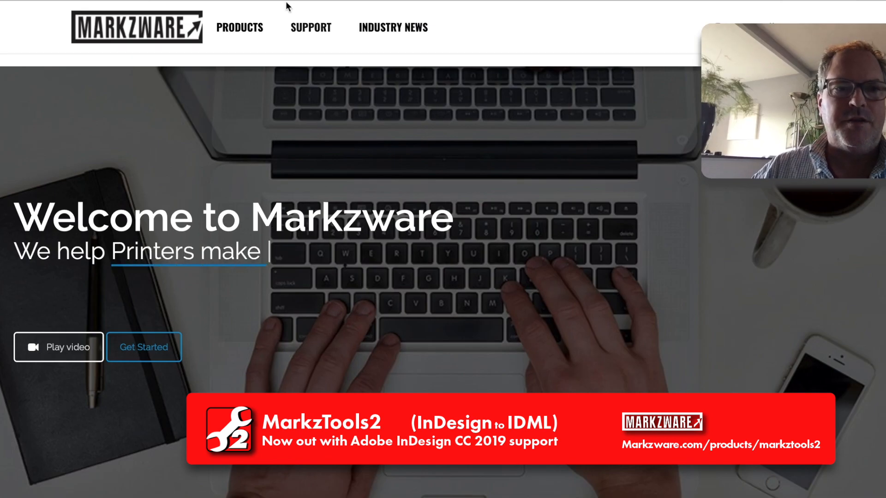
click(239, 27)
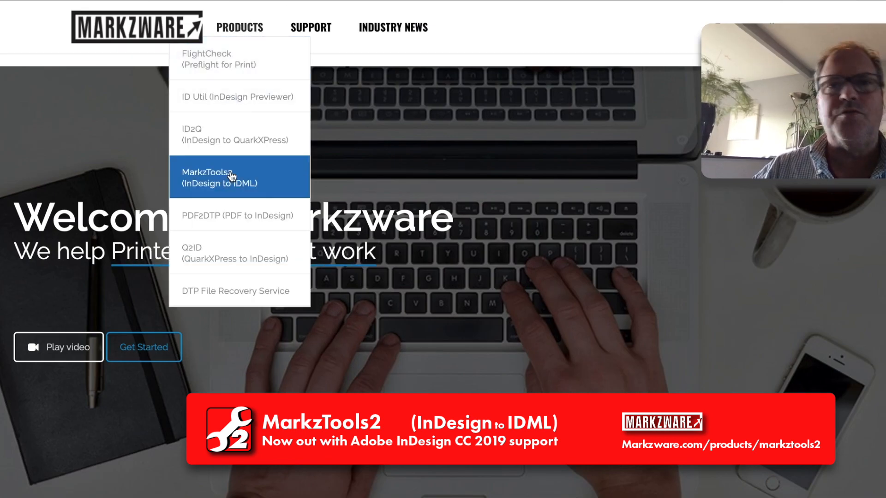
click(232, 177)
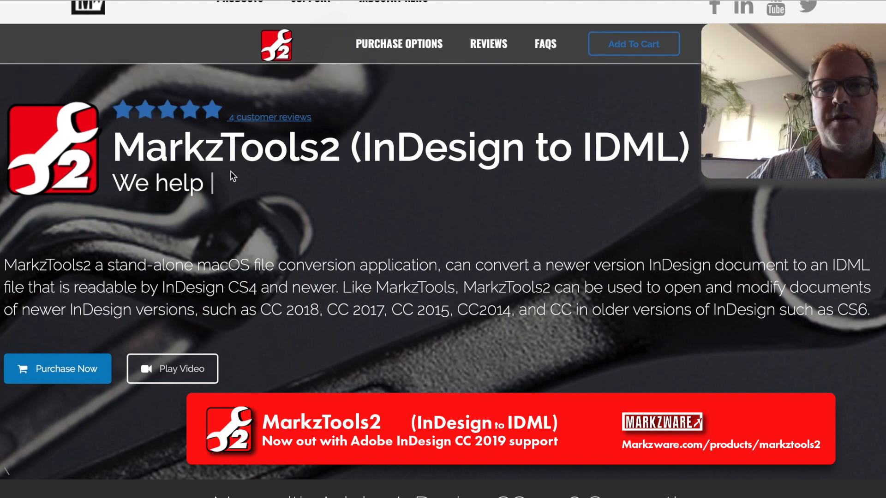
text(Convert InDesign)
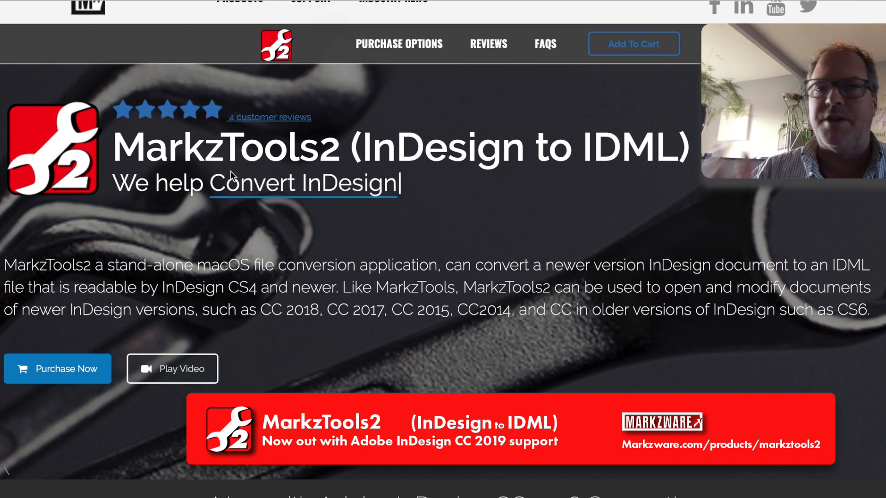
text(to IDML)
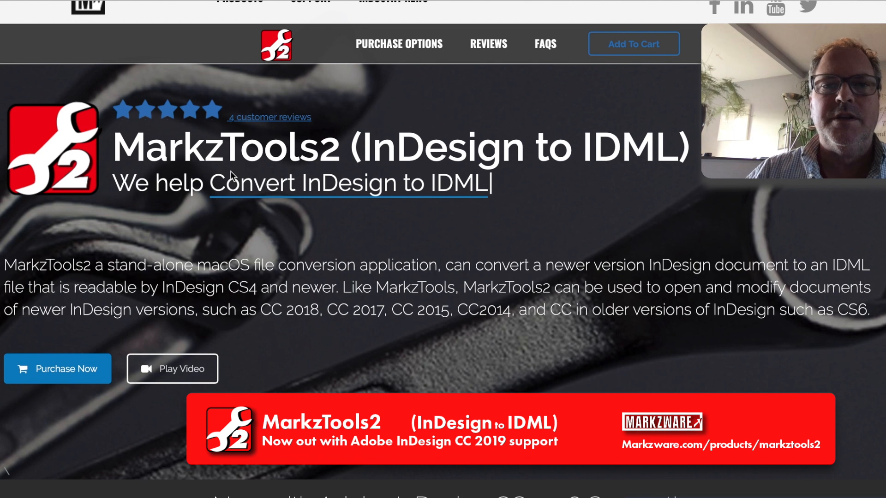
click(239, 27)
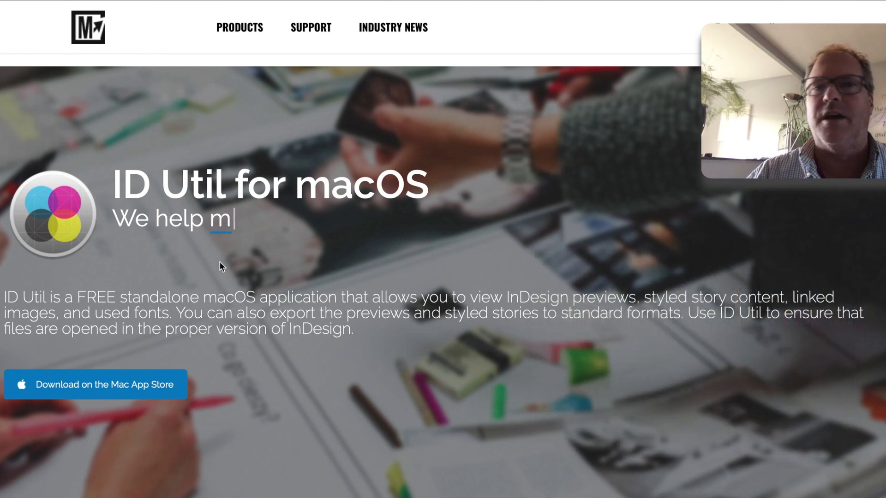
Return Safari to the markzware.com homepage with its Welcome to Markzware banner.
text(ake Prepress easy)
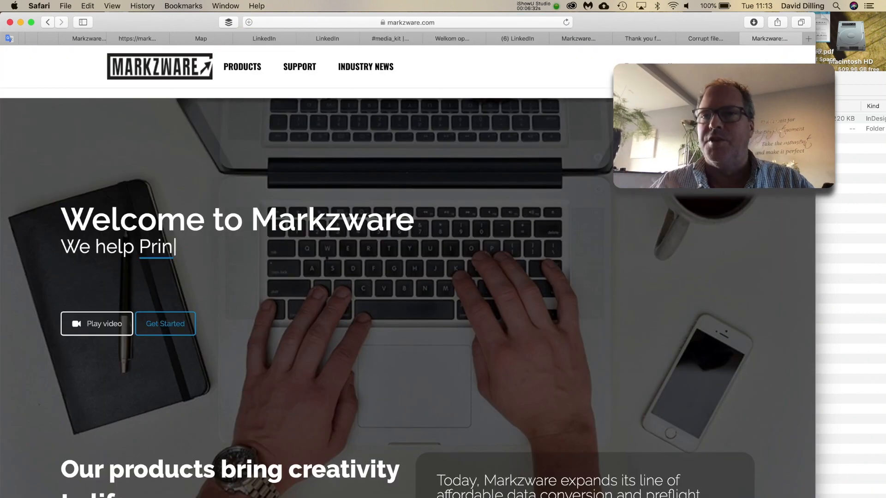
Go to Markzware's DTP File Recovery Service page from the Products menu.
text(ters make print work)
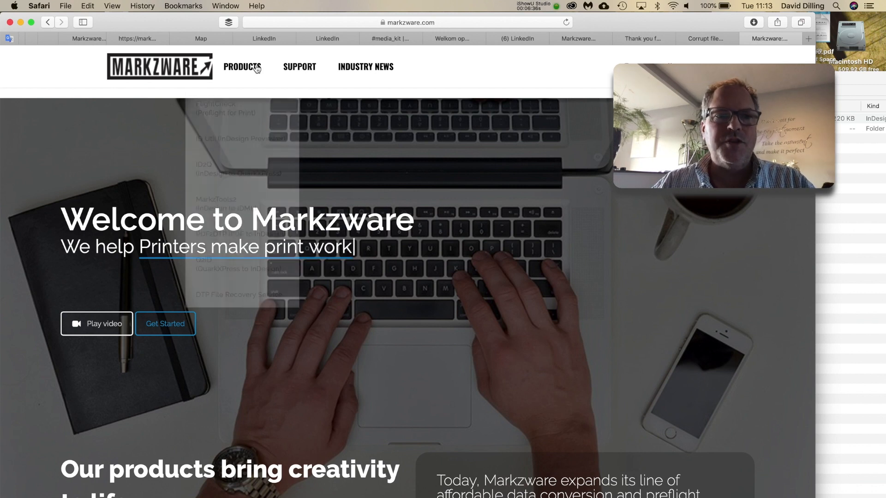
click(242, 66)
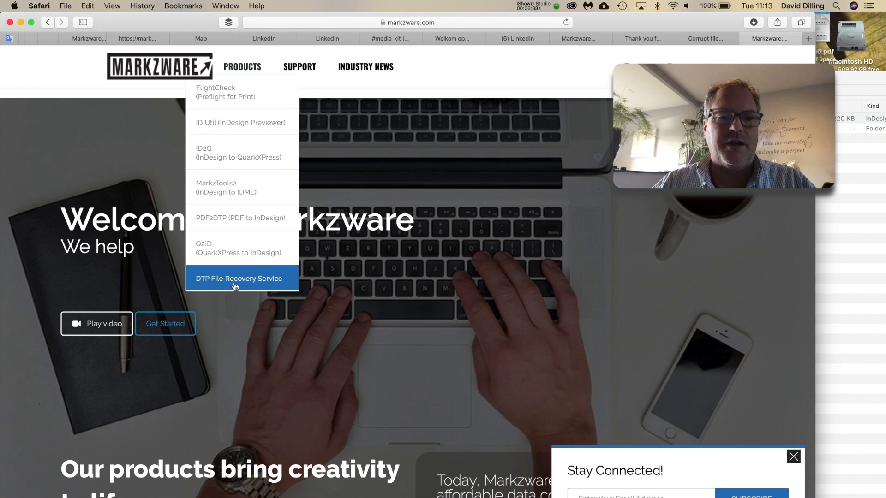
click(239, 278)
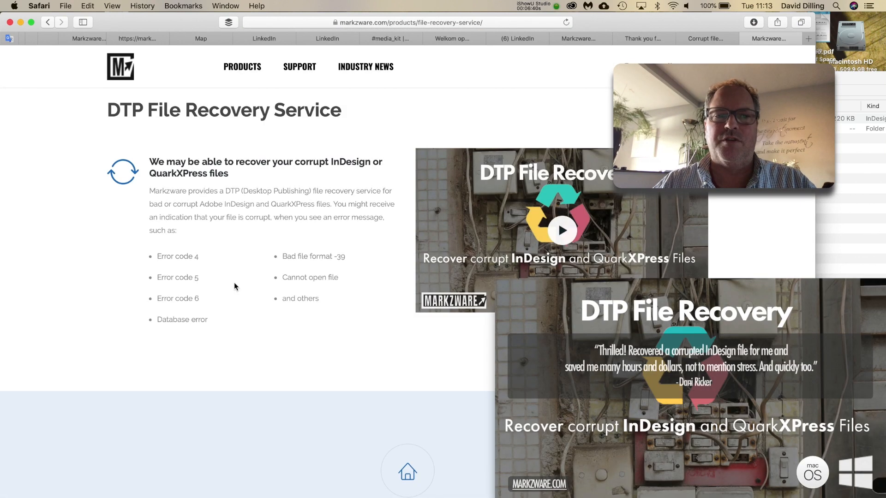